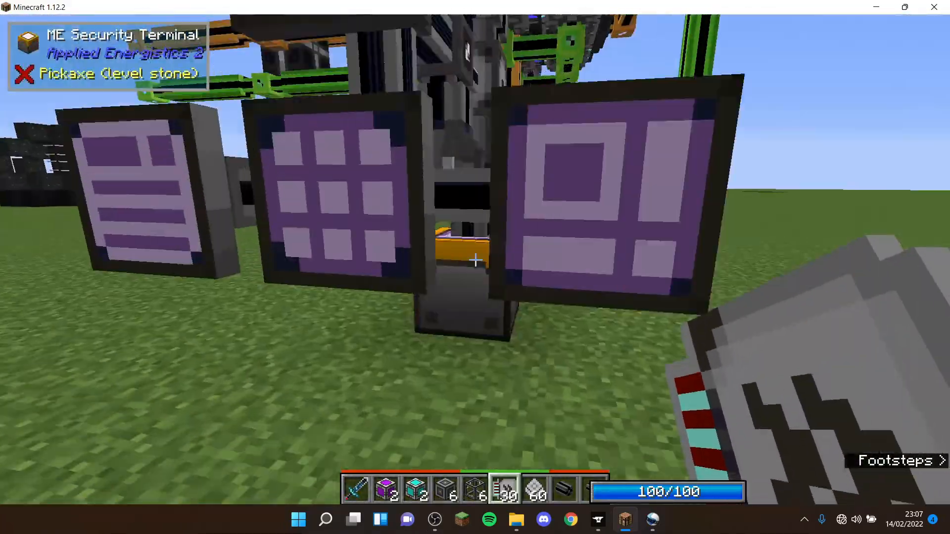
Preview and cancel a 1000 Fluix Crystal crafting plan, then check the iron dropper.
right_click(474, 261)
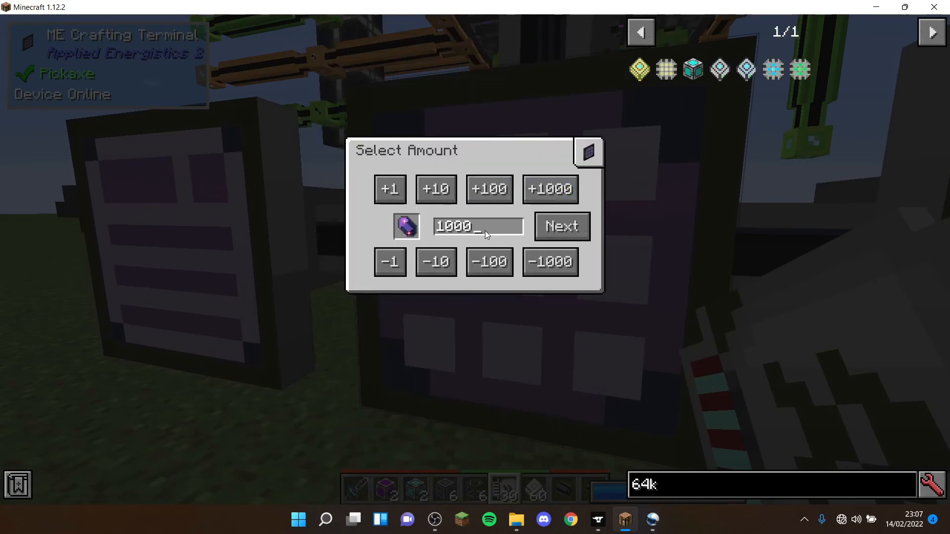
click(562, 227)
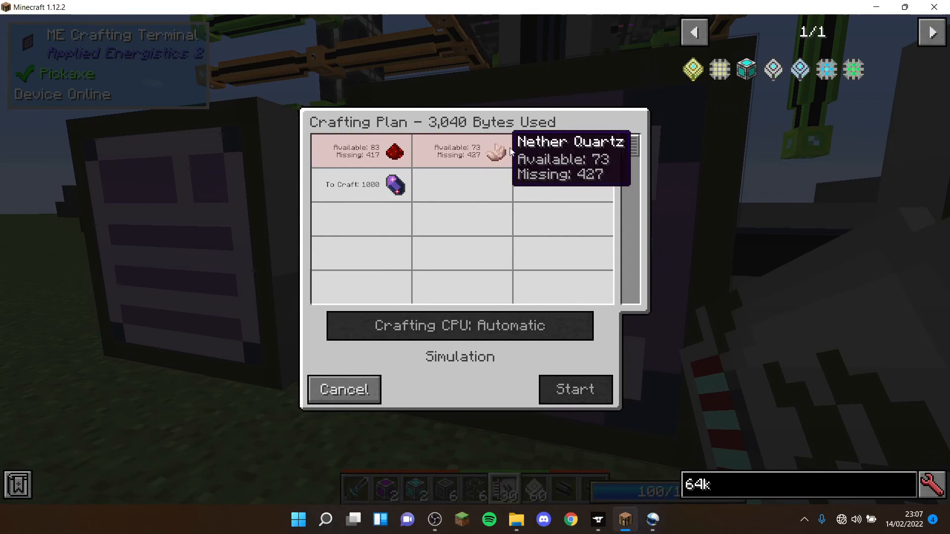
mouse_move(576, 172)
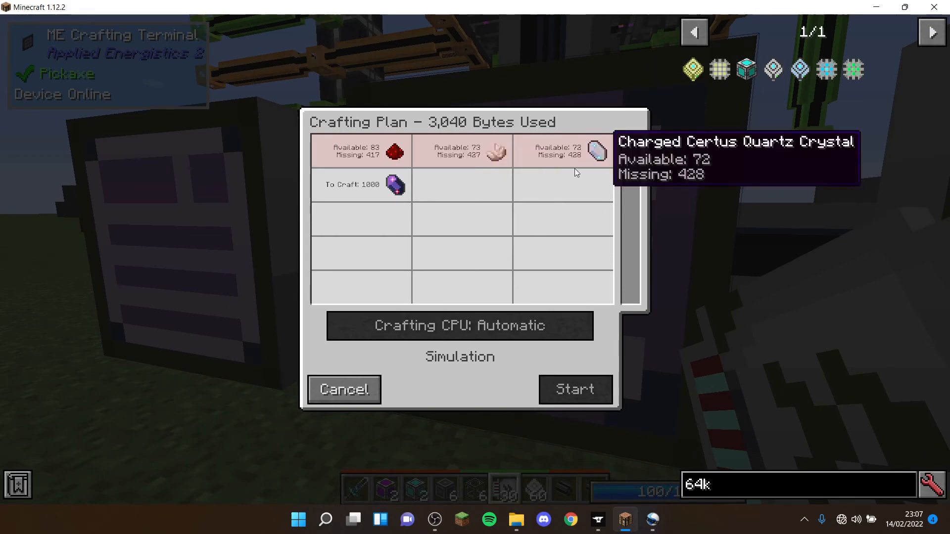
click(344, 390)
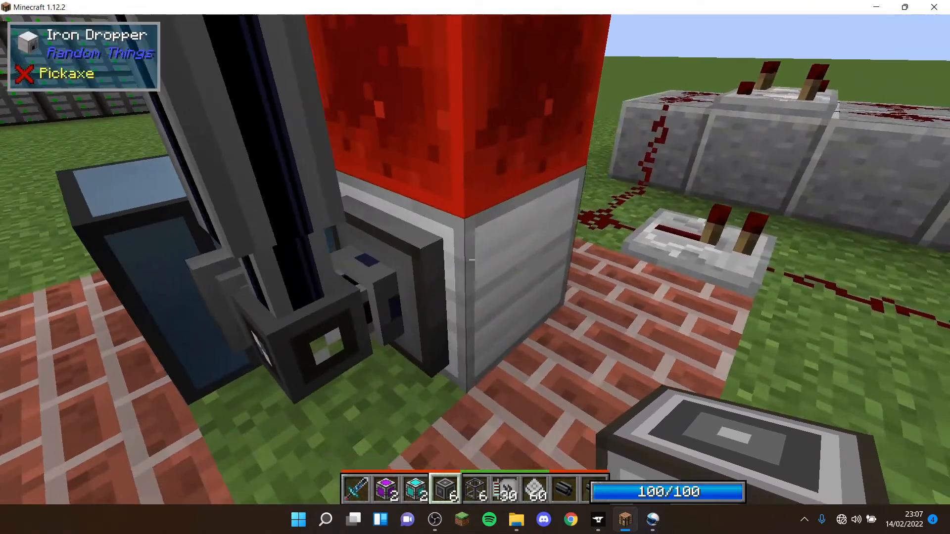
right_click(492, 245)
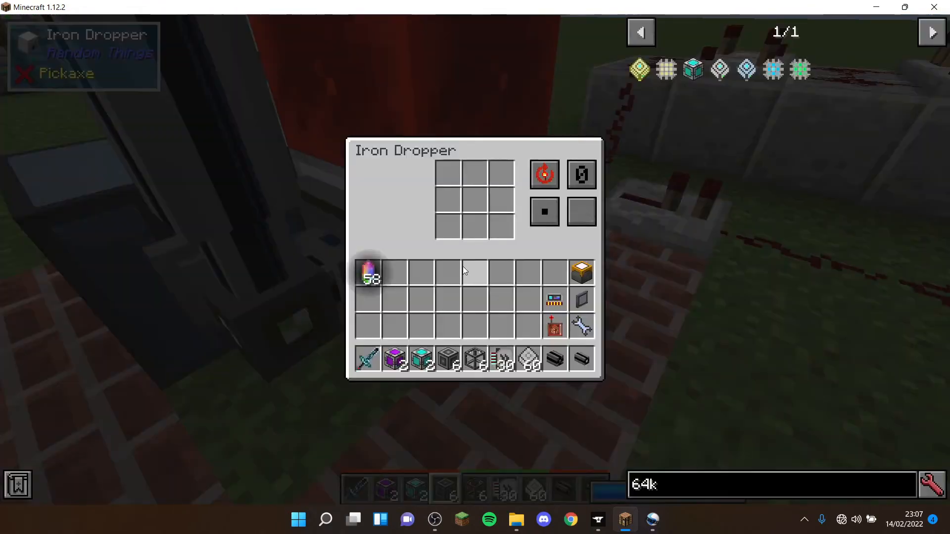
key(Escape)
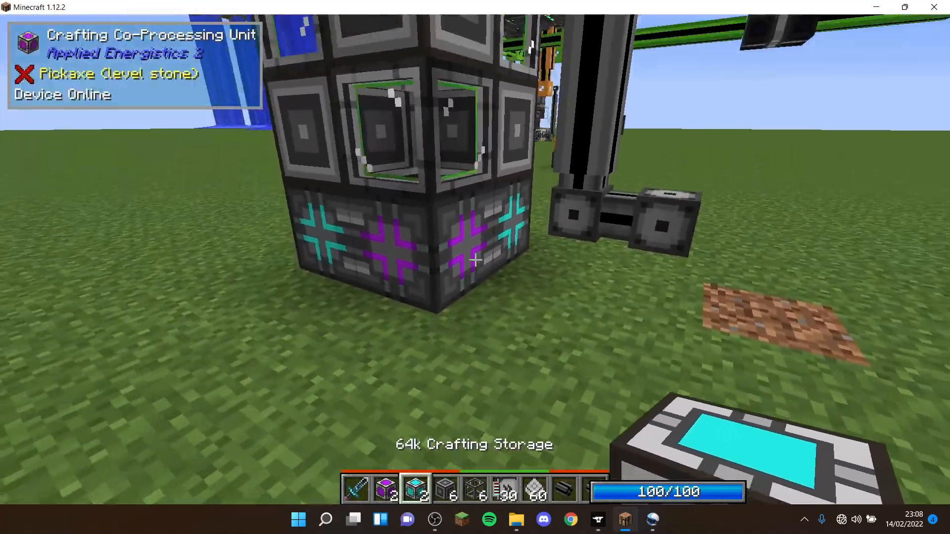
Add another crafting CPU unit and move the 60-item stack from hotbar to inventory.
click(472, 261)
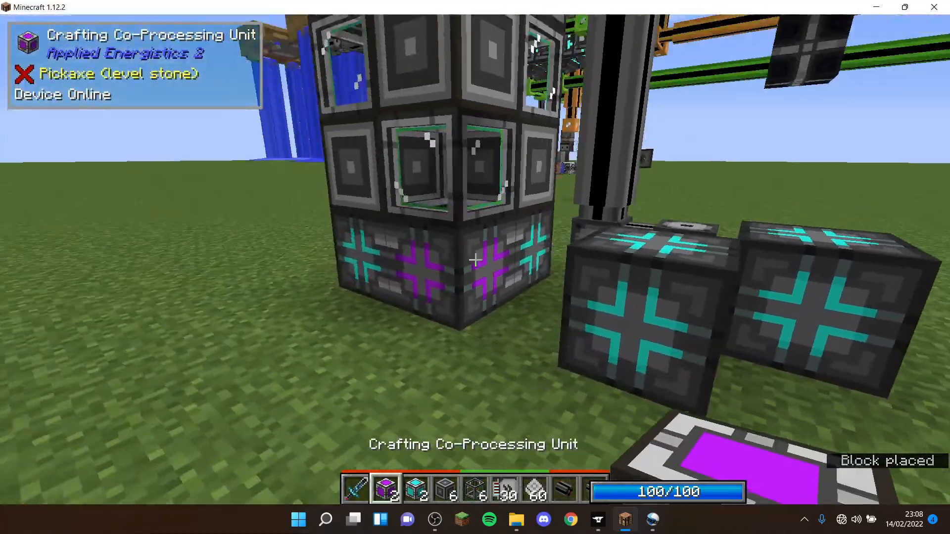
key(e)
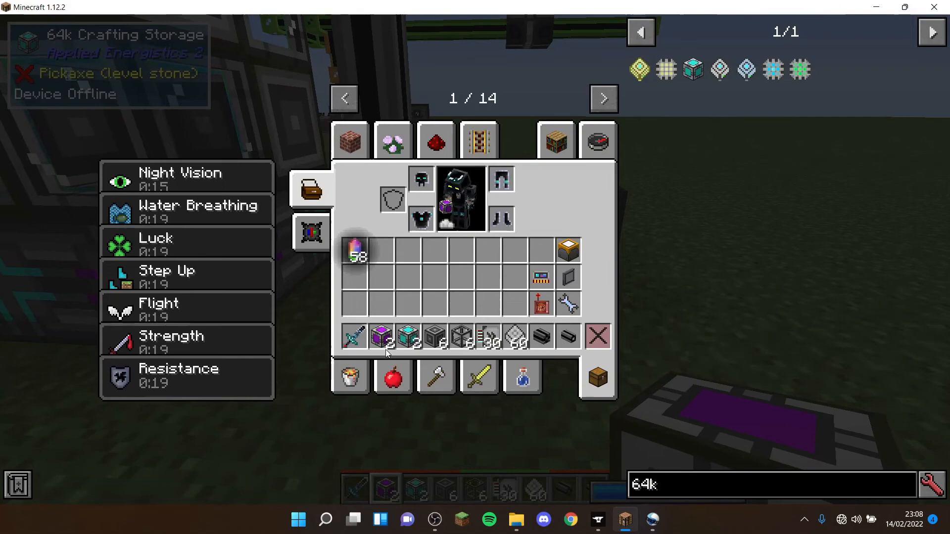
key(Escape)
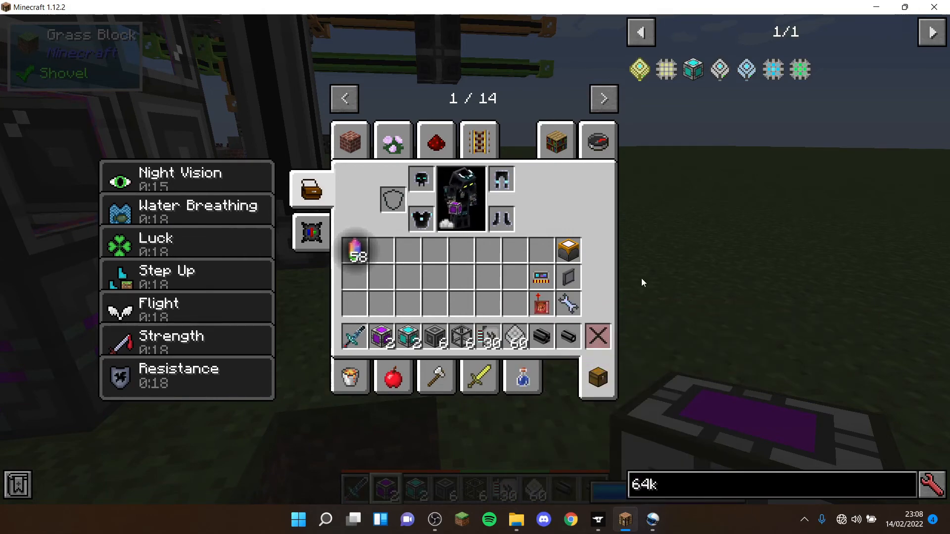
key(Escape)
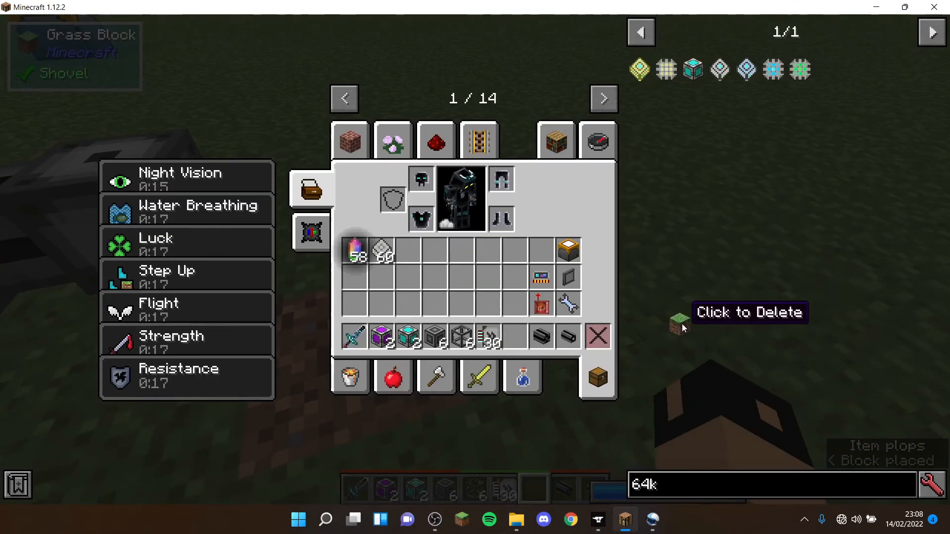
key(Escape)
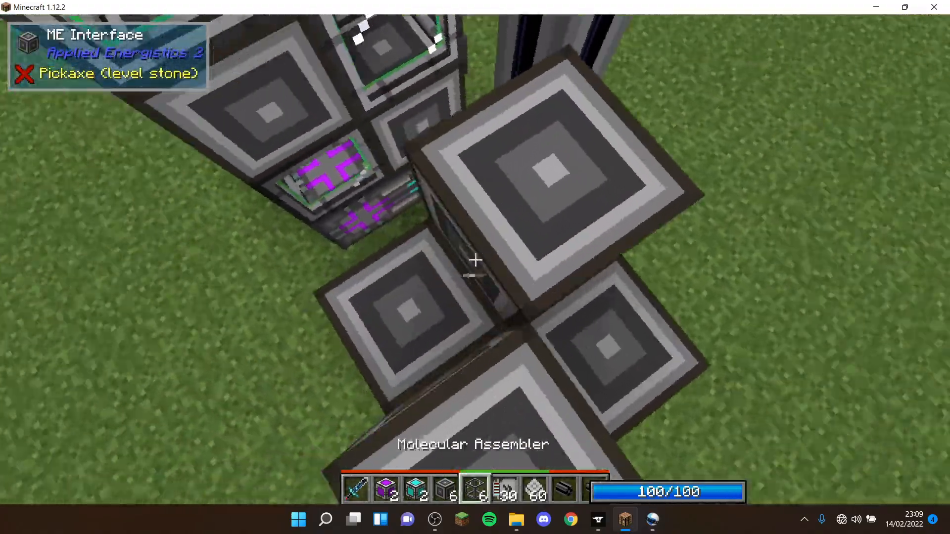
Place a molecular assembler against the ME interface above the crafting CPU.
click(475, 261)
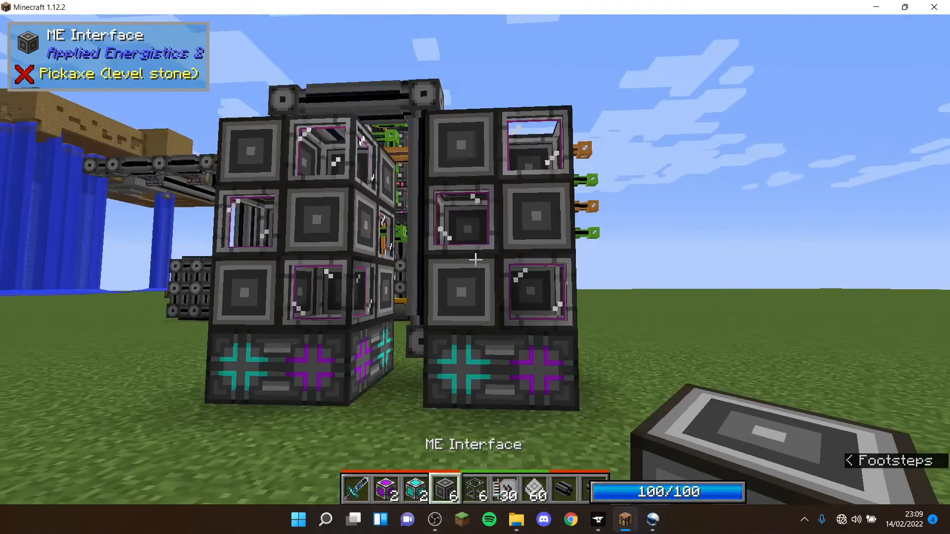
mouse_move(474, 263)
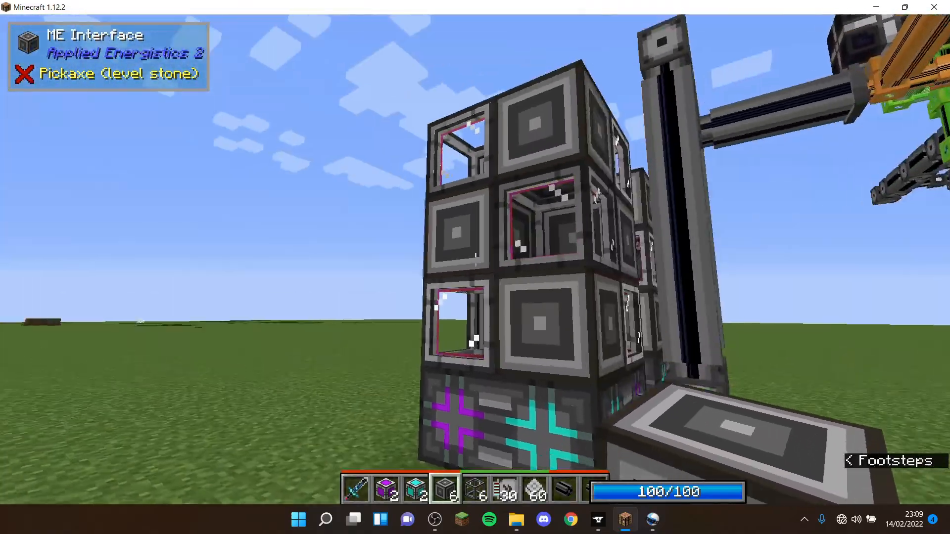
mouse_move(475, 259)
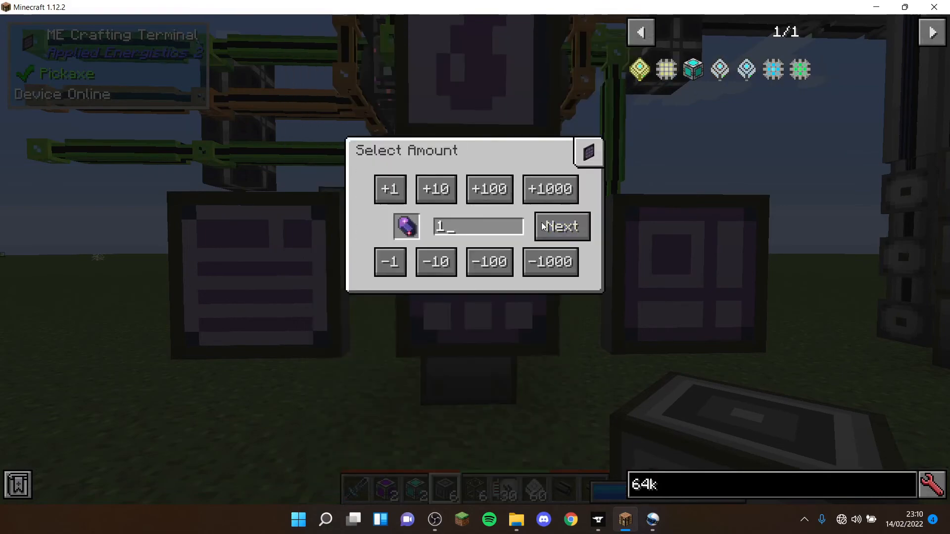
click(561, 226)
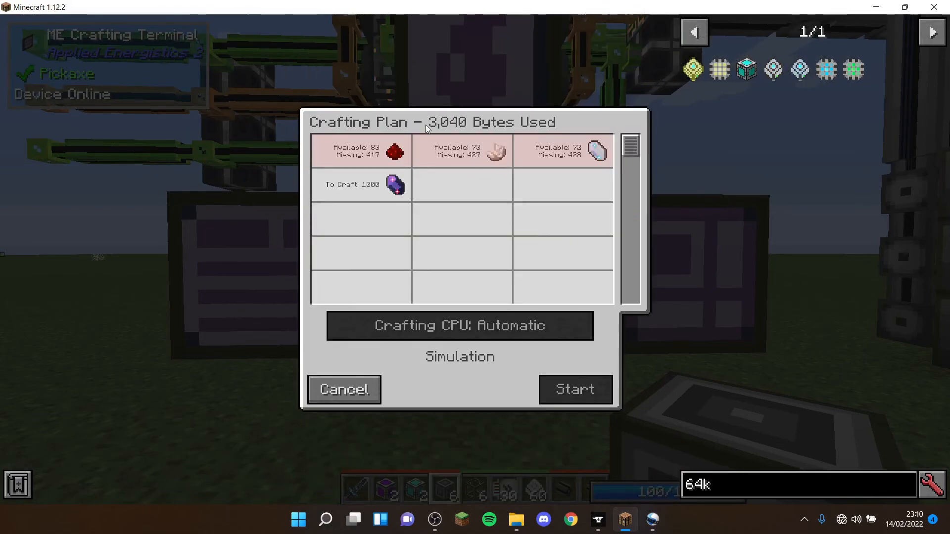
click(344, 389)
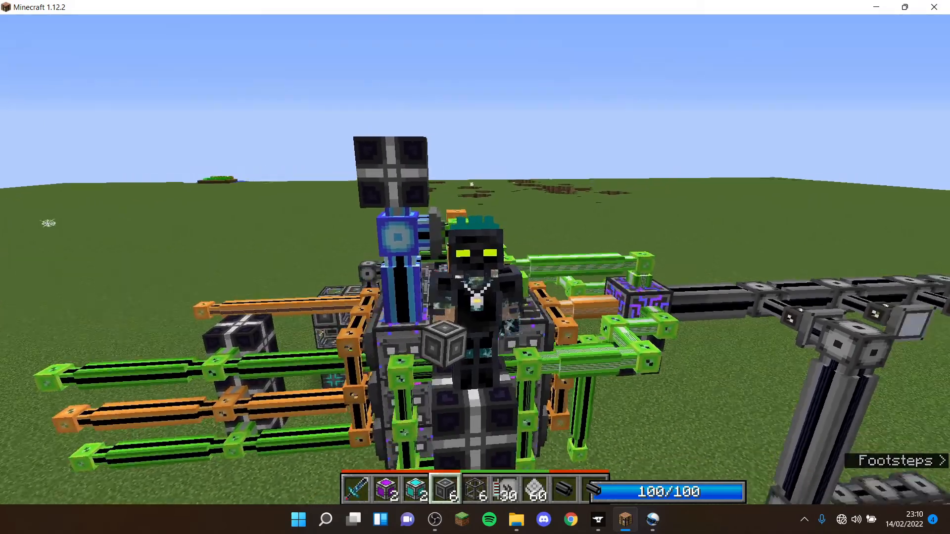
mouse_move(475, 254)
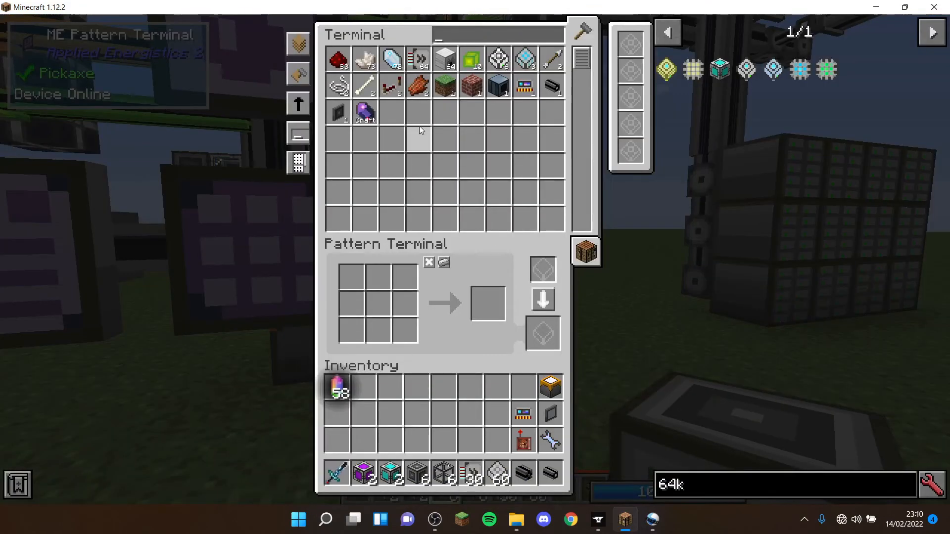
click(550, 188)
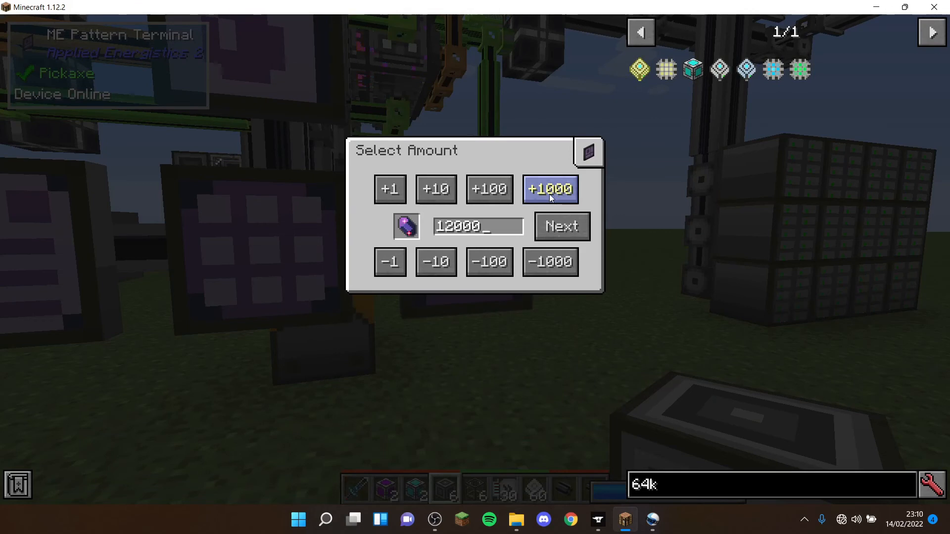
click(550, 189)
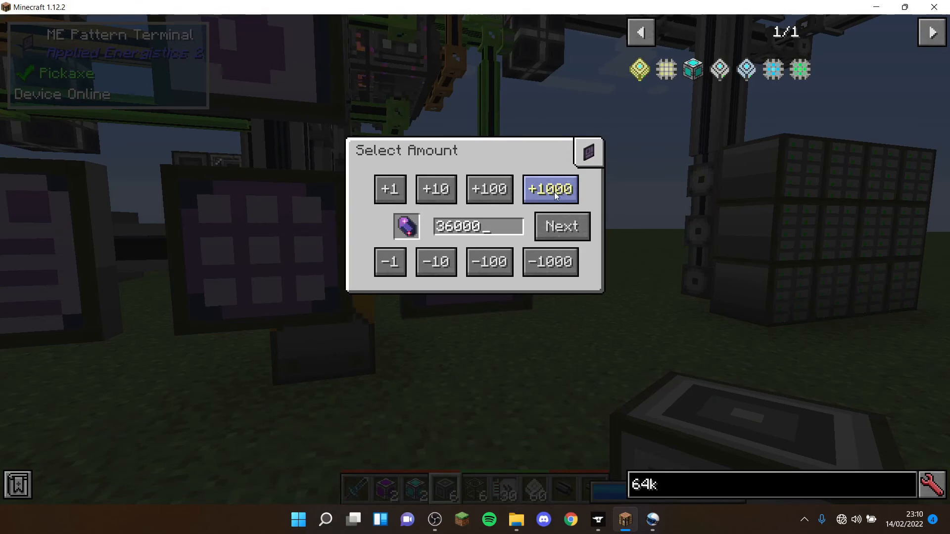
click(562, 226)
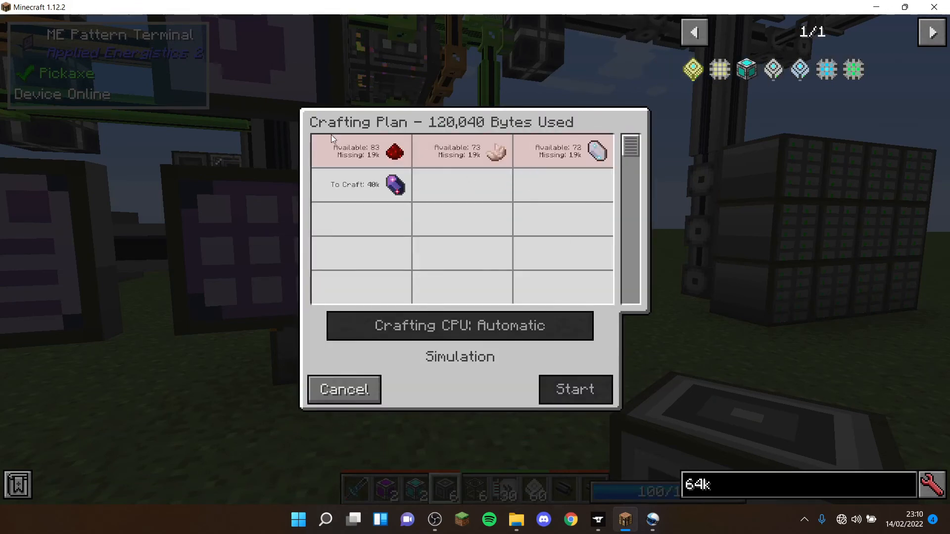
mouse_move(379, 148)
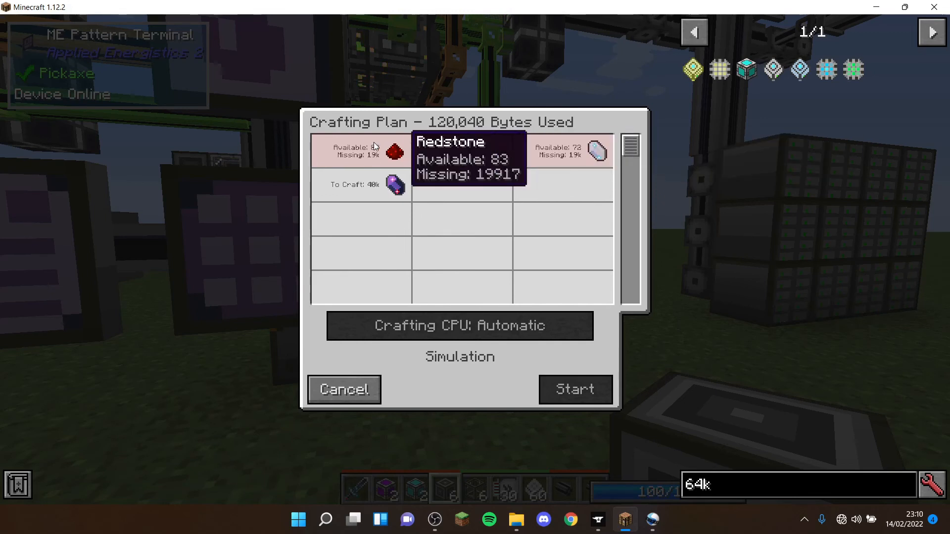
mouse_move(373, 183)
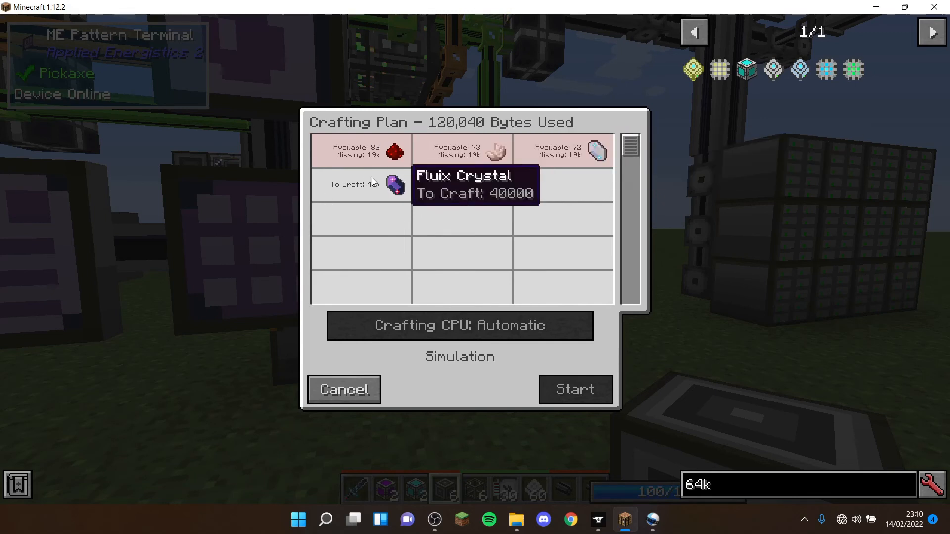
mouse_move(441, 142)
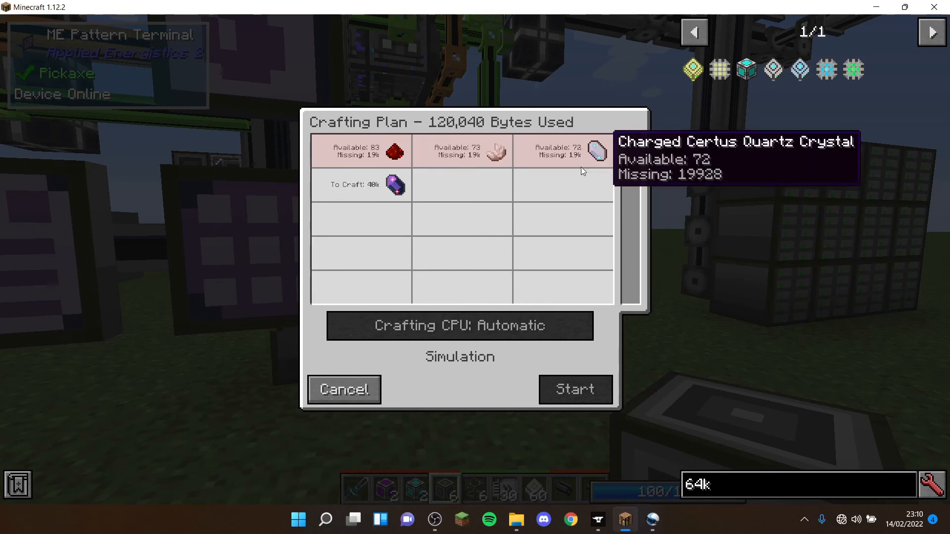
mouse_move(509, 162)
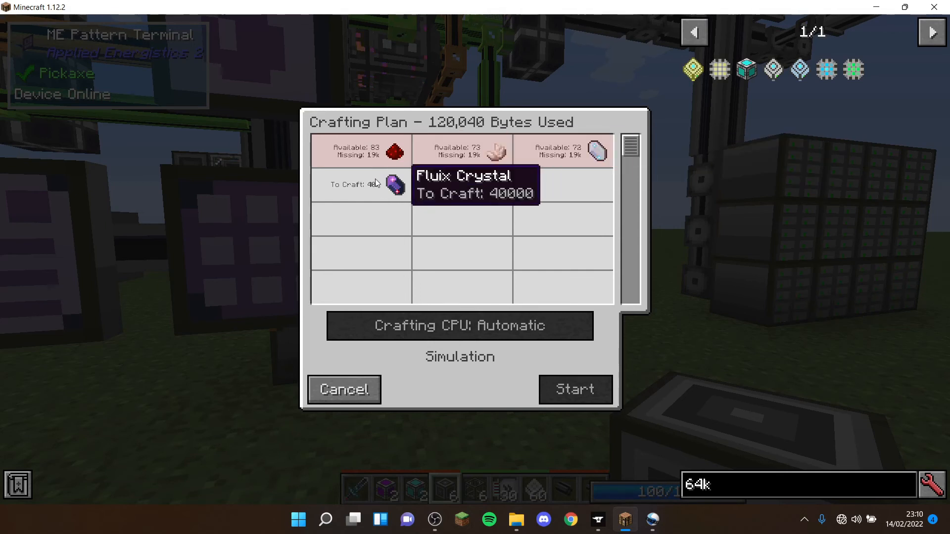
mouse_move(414, 195)
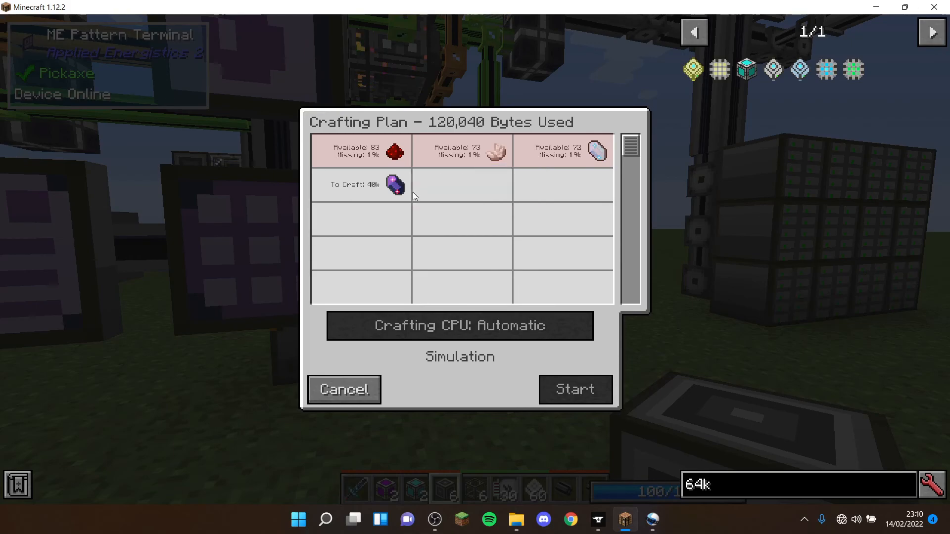
click(343, 390)
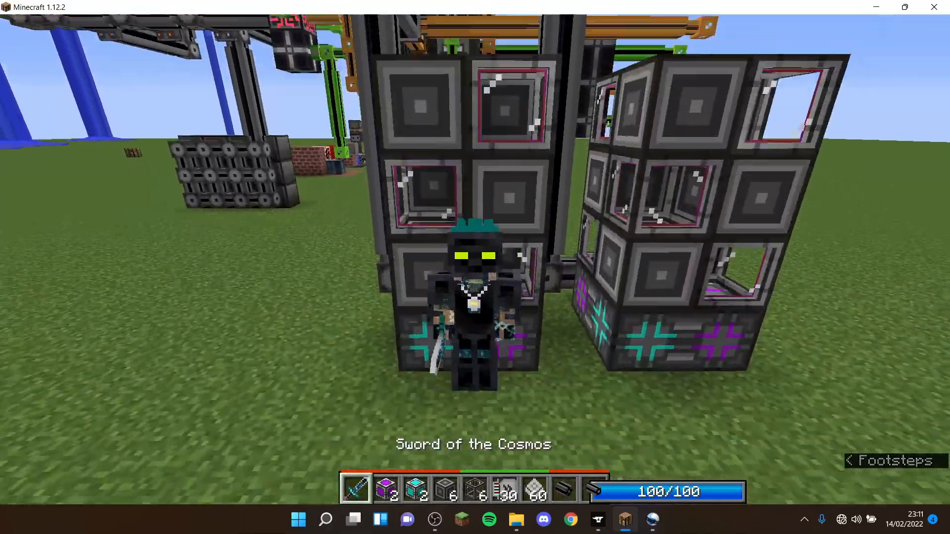
Load five acceleration cards into each of the molecular assemblers.
key(2)
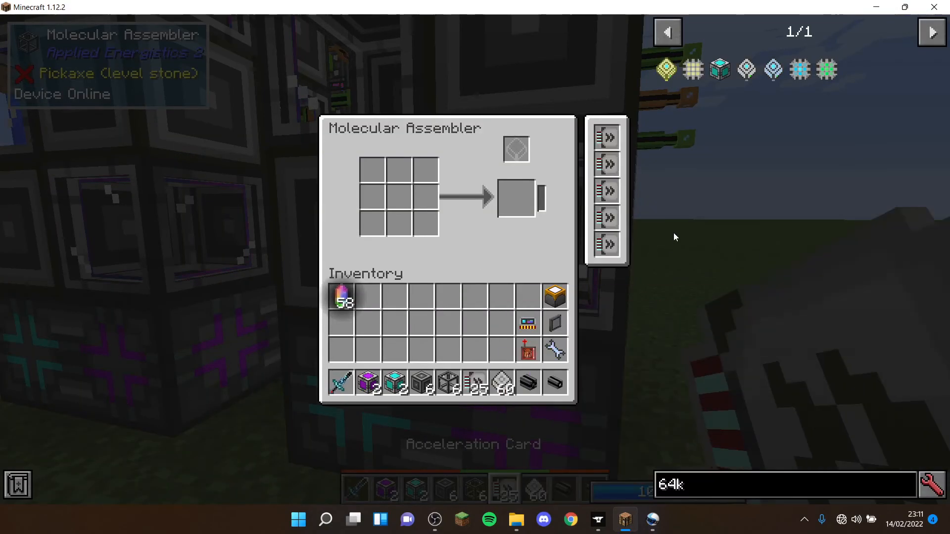
key(Escape)
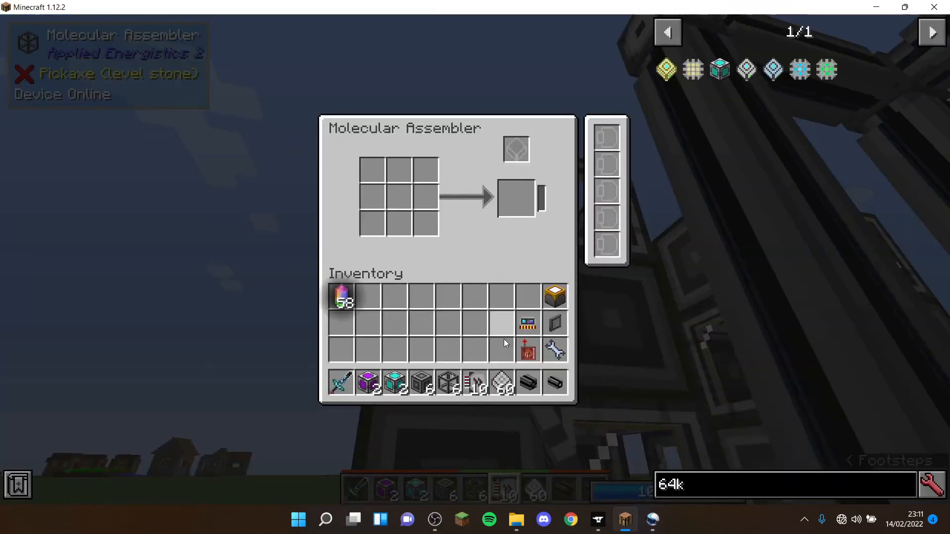
key(Escape)
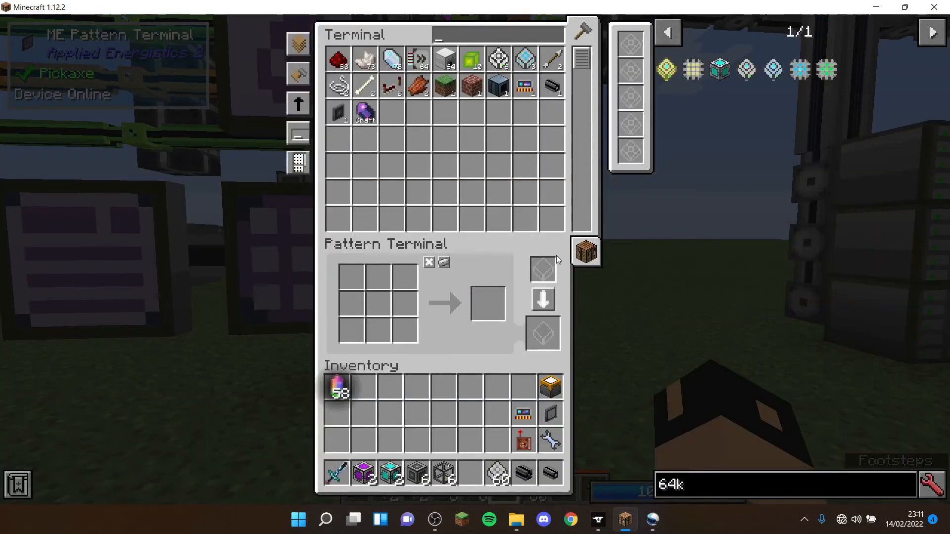
mouse_move(585, 253)
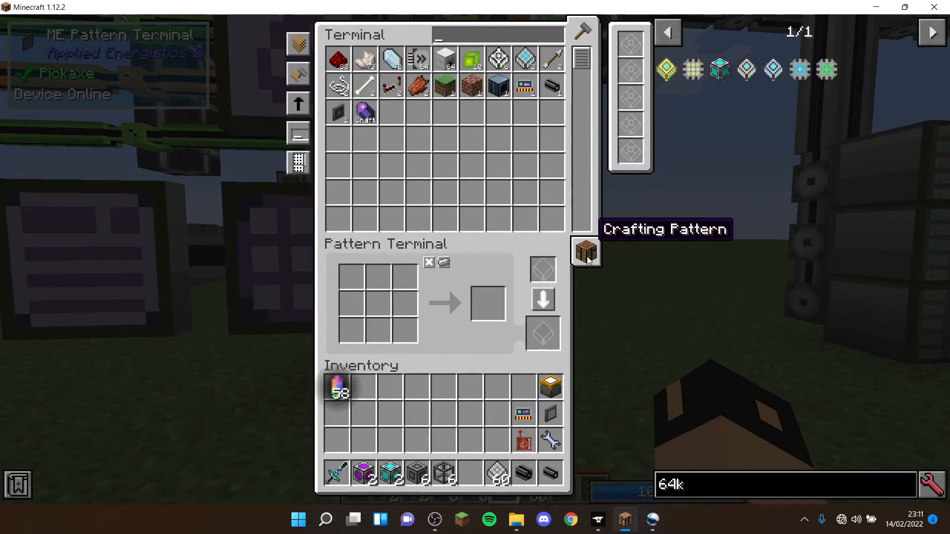
mouse_move(454, 266)
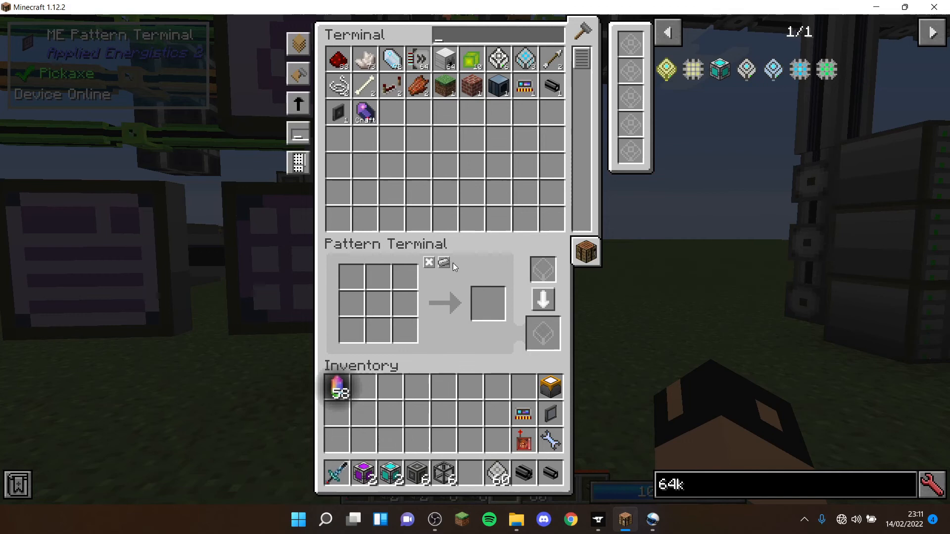
mouse_move(429, 263)
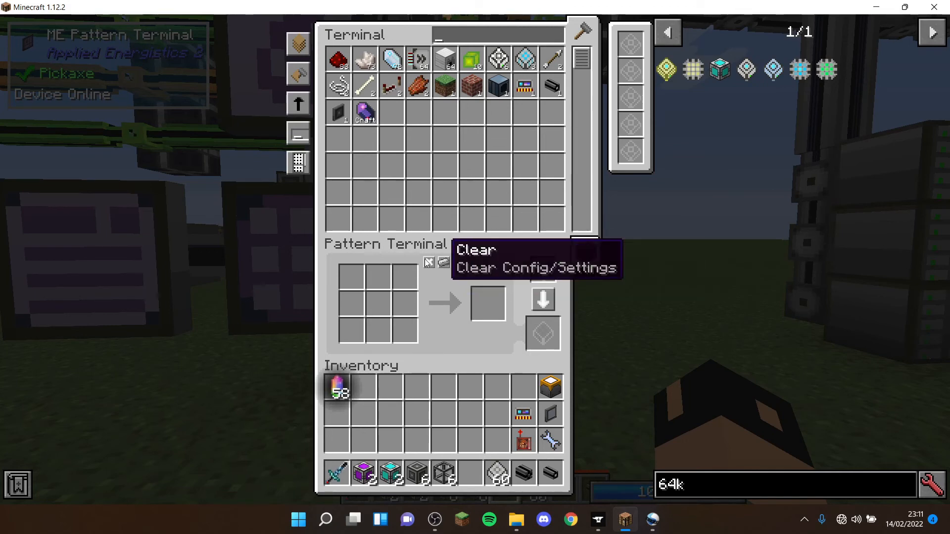
mouse_move(543, 300)
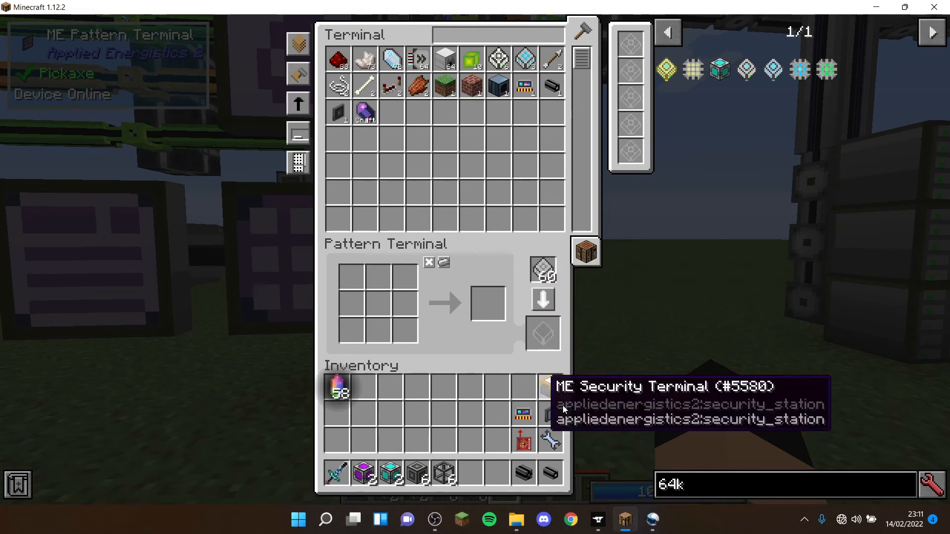
mouse_move(443, 262)
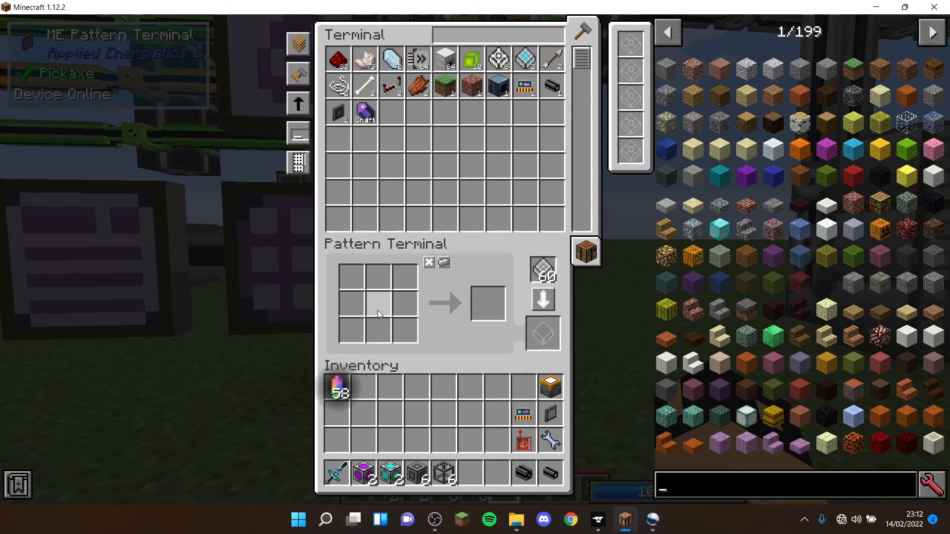
mouse_move(706, 284)
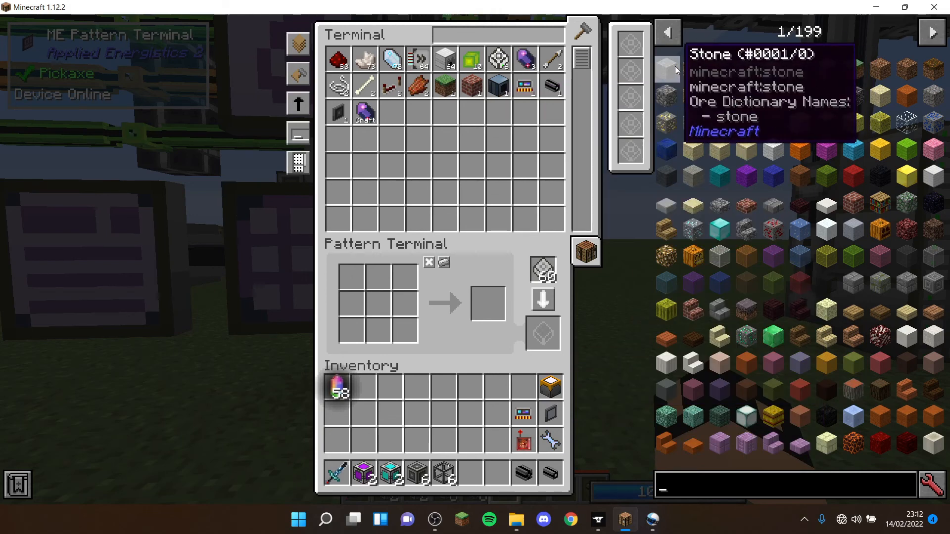
mouse_move(670, 91)
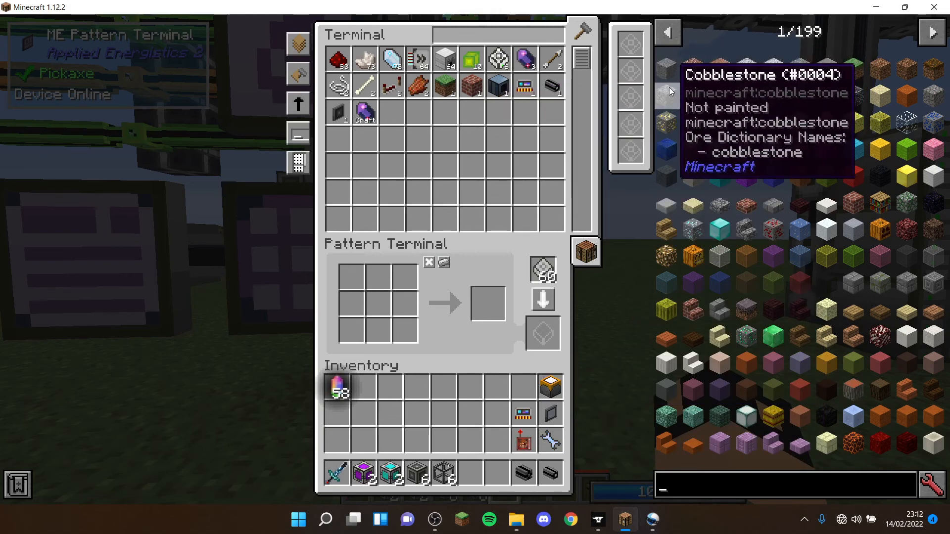
text(stone)
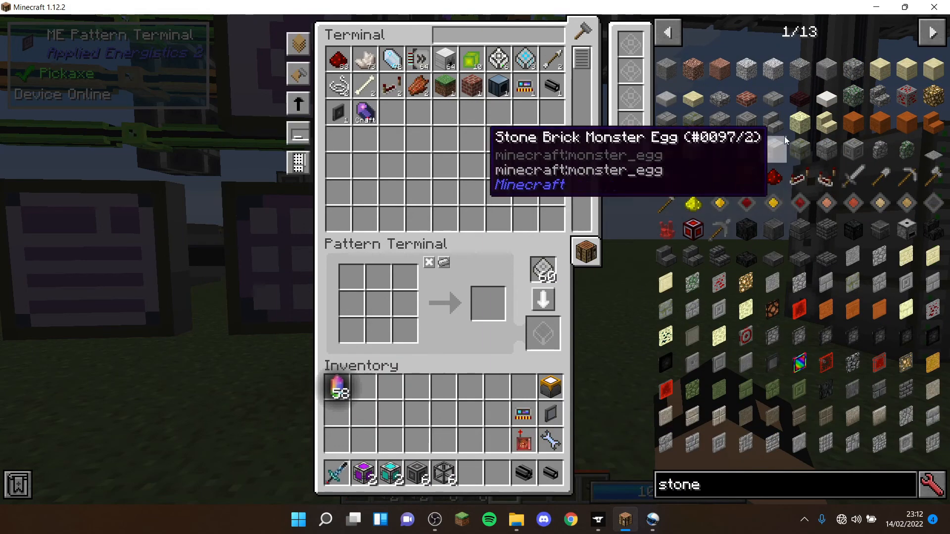
mouse_move(687, 113)
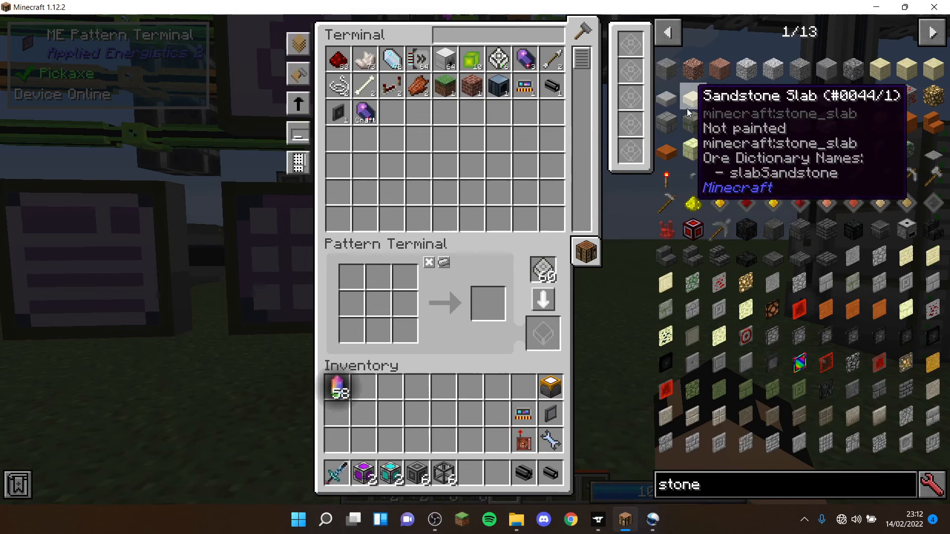
click(784, 484)
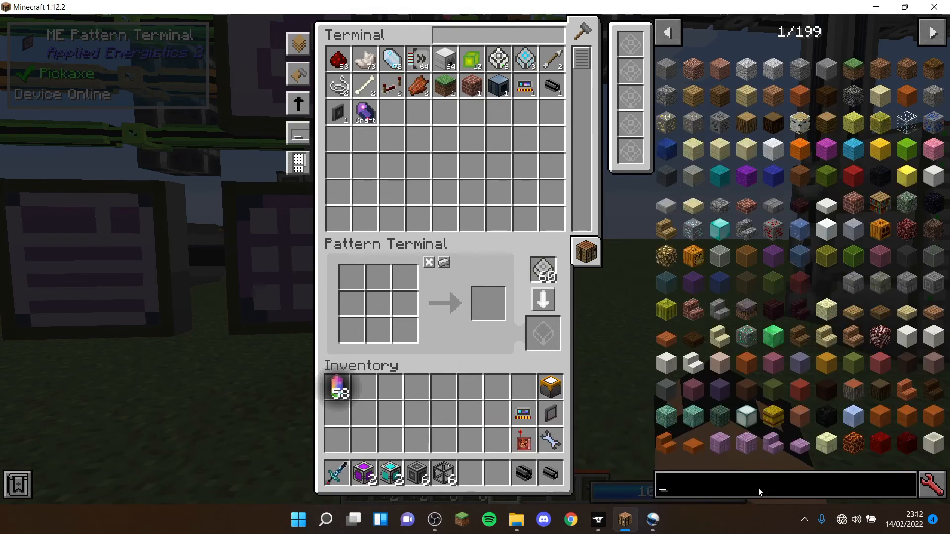
text(diamond r)
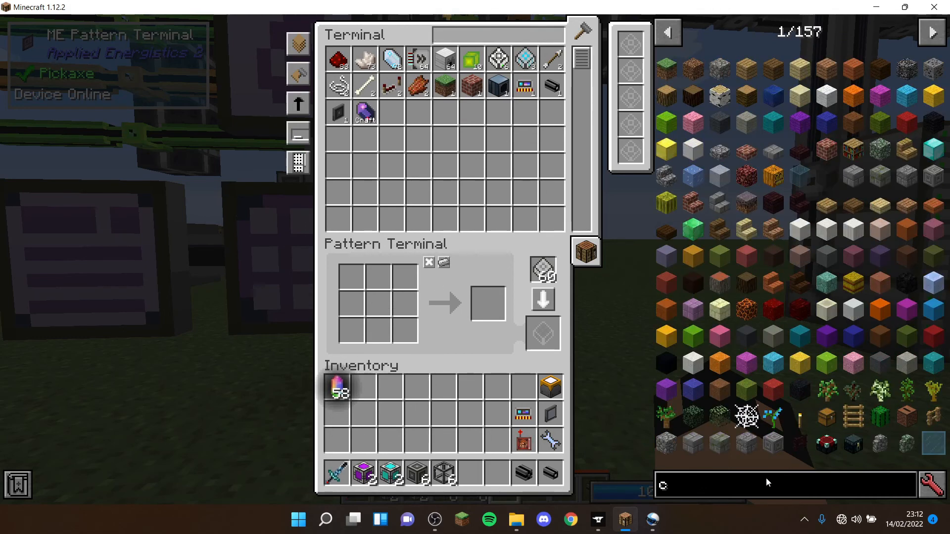
text(@chisel)
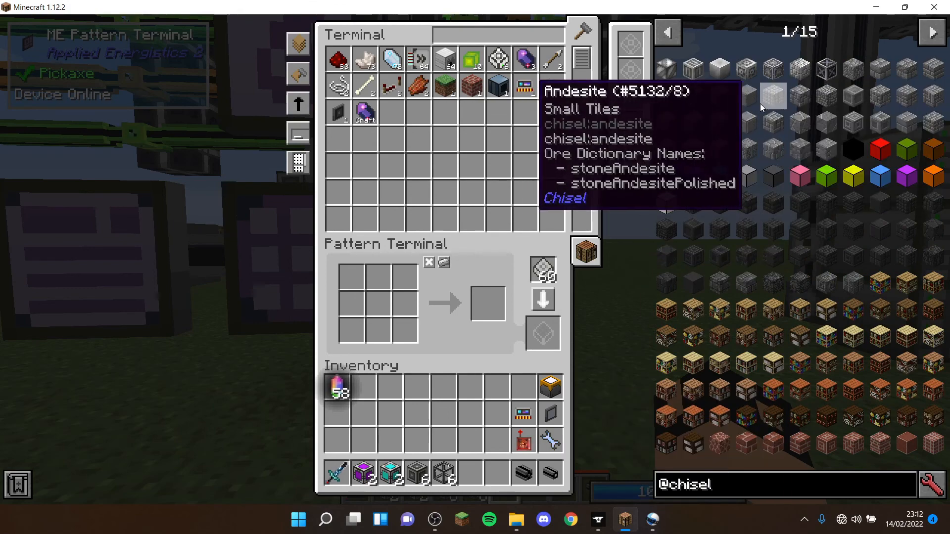
mouse_move(761, 121)
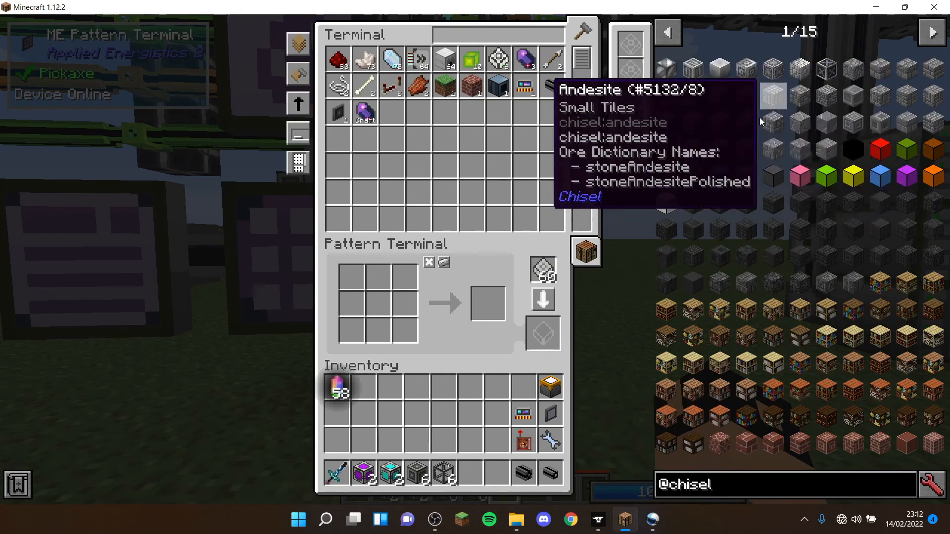
mouse_move(696, 189)
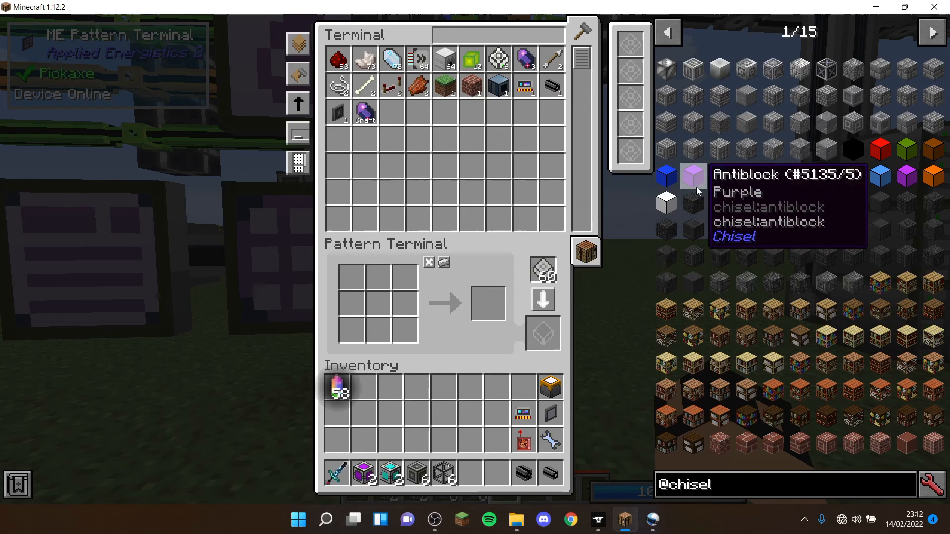
mouse_move(443, 263)
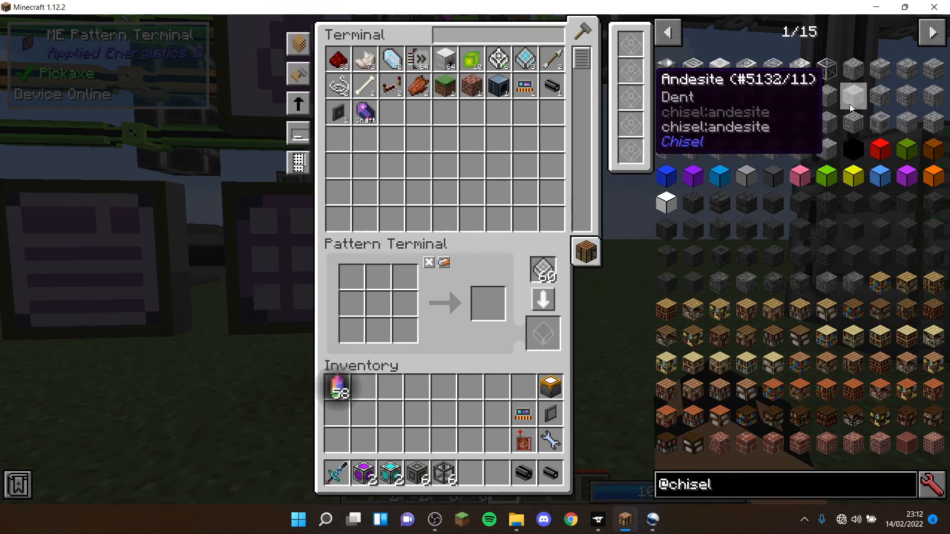
mouse_move(442, 263)
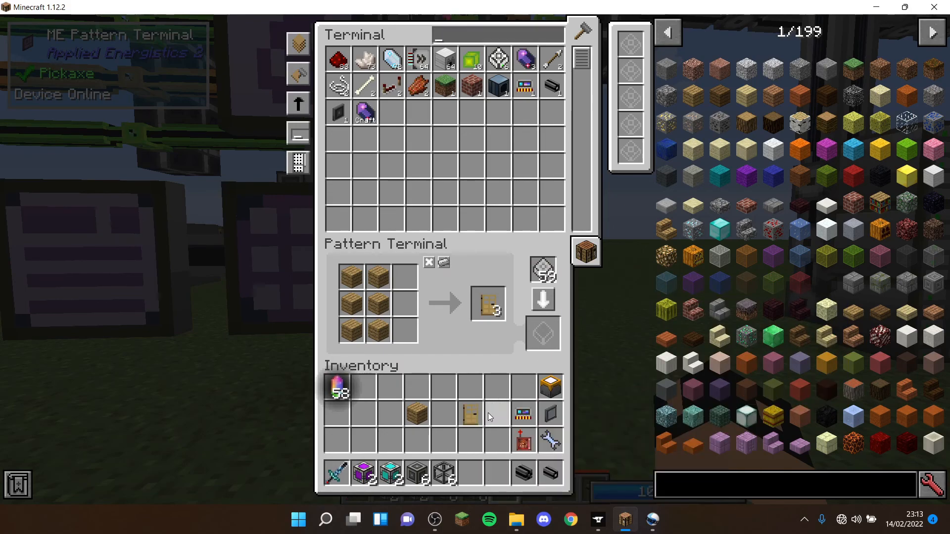
Close the pattern terminal once the 6-plank, 3-door pattern is encoded.
key(Escape)
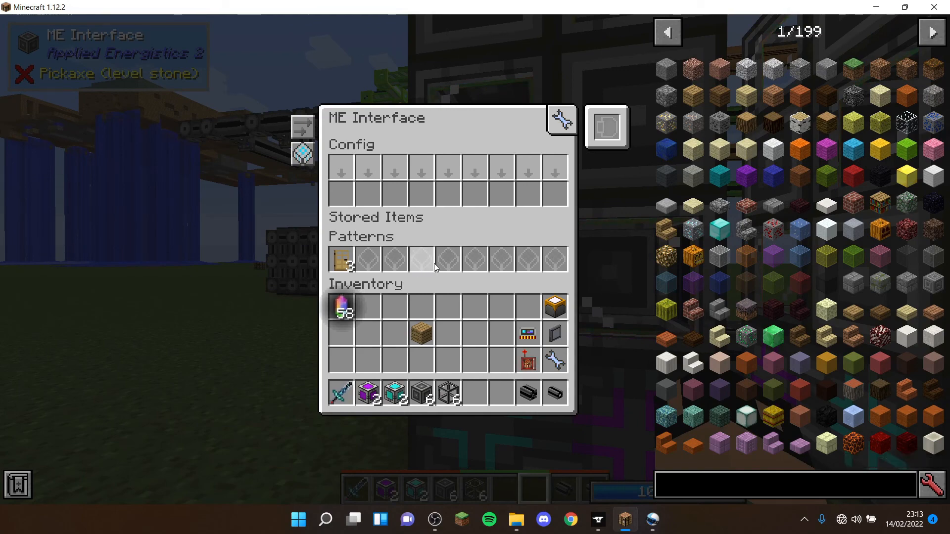
Close the ME interface after slotting in the oak door pattern.
key(Escape)
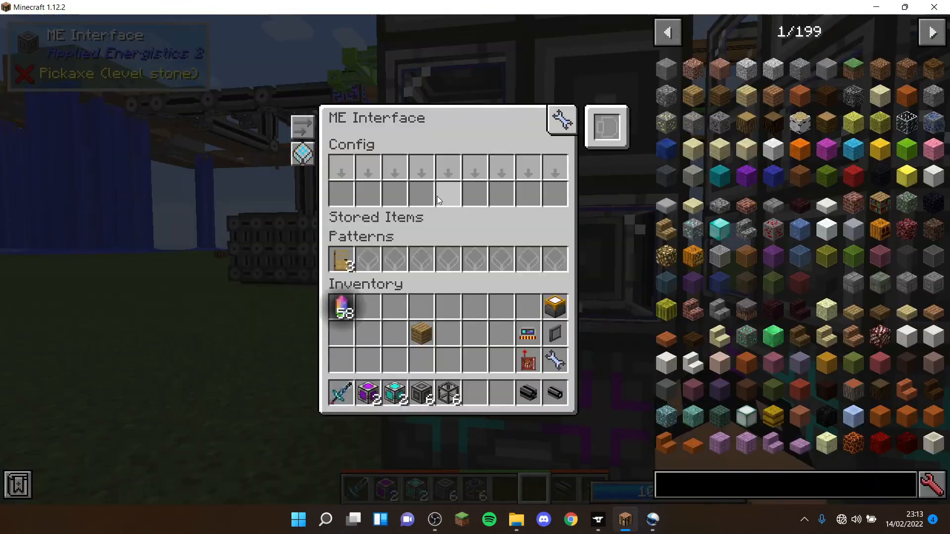
key(Escape)
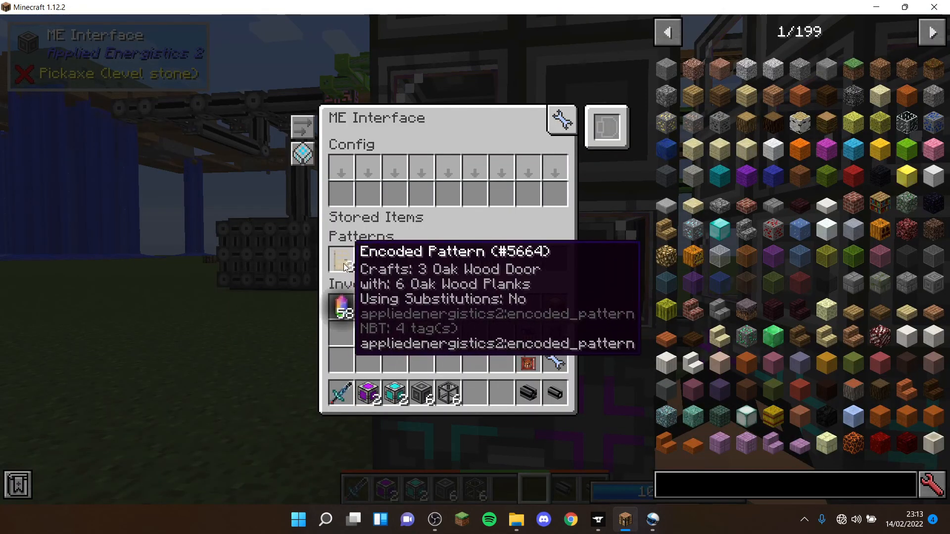
mouse_move(369, 260)
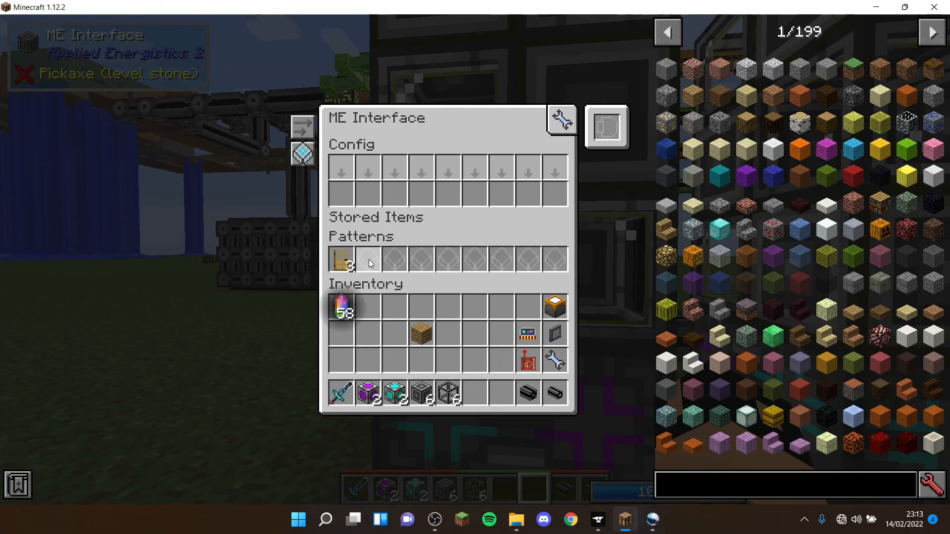
key(Escape)
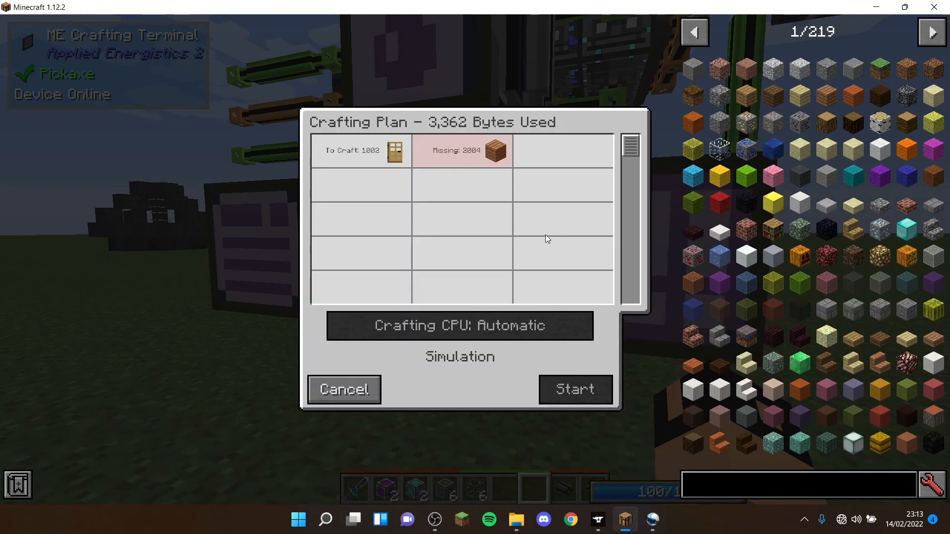
Cancel the plan missing 2,004 planks, raise the door amount, and close the terminal.
click(344, 389)
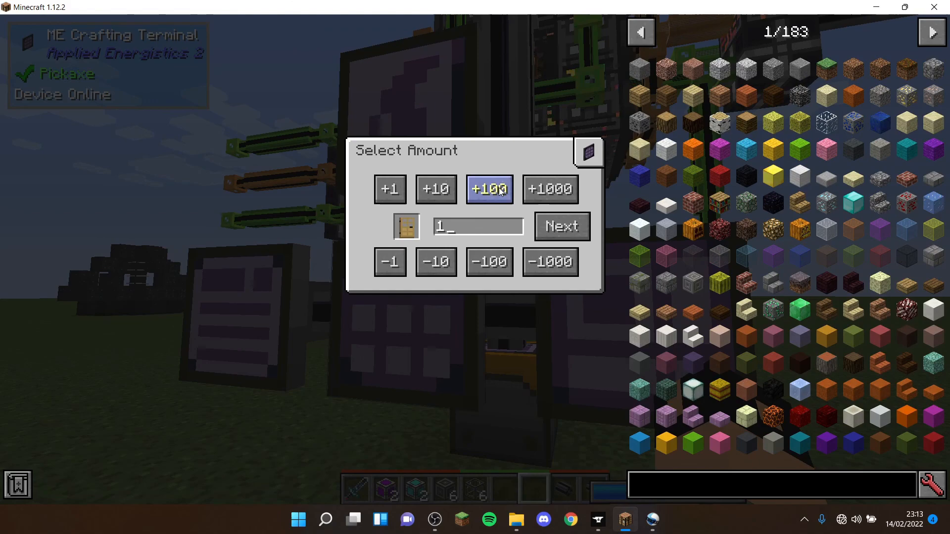
click(489, 262)
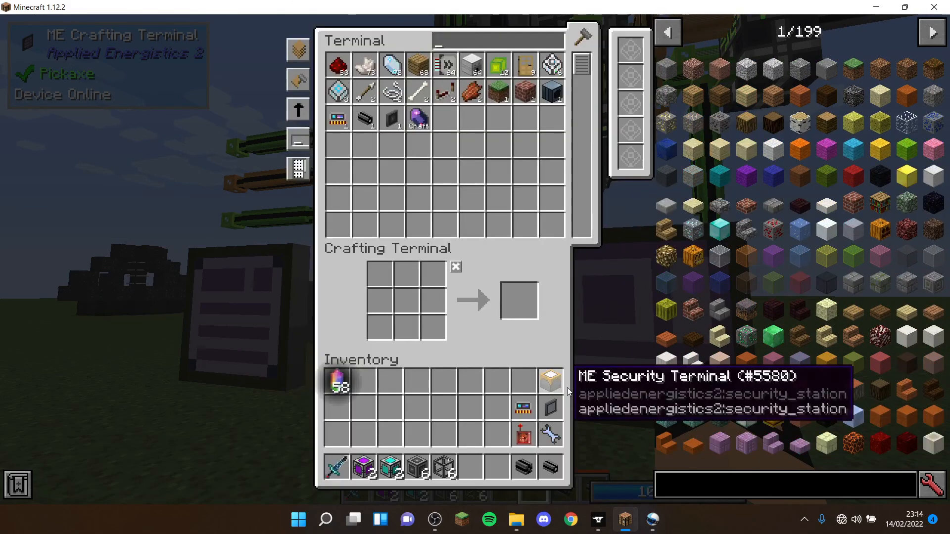
key(Escape)
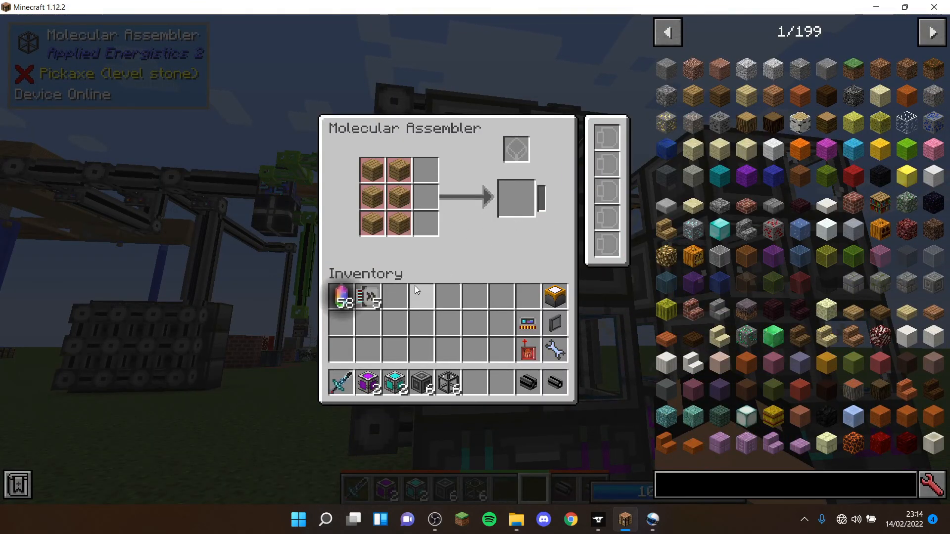
mouse_move(398, 198)
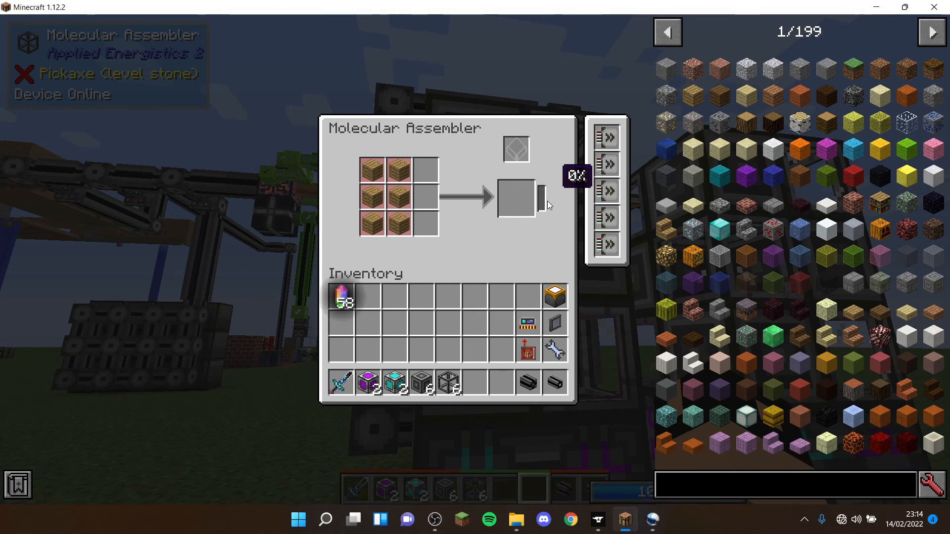
Close the door-crafting molecular assembler with its five acceleration cards installed.
key(Escape)
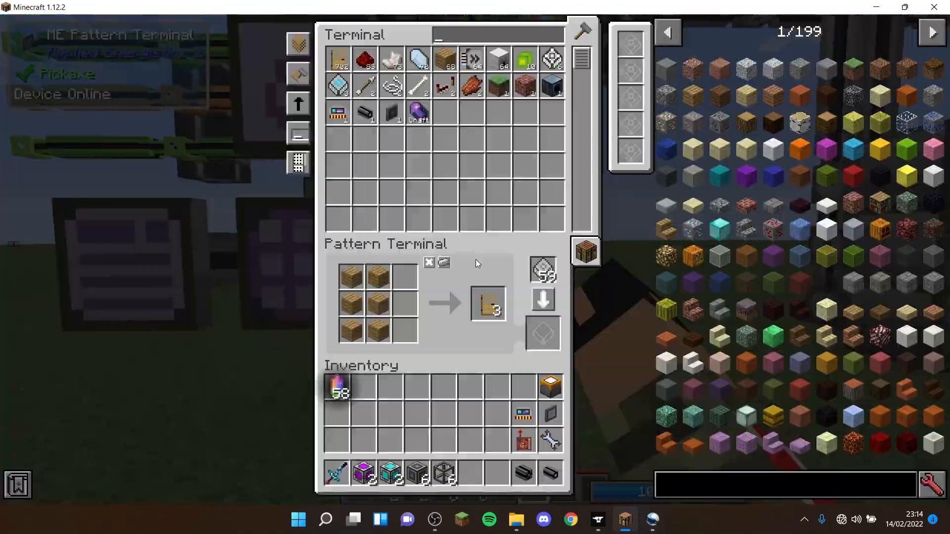
Close the pattern terminal listing hundreds of crafted oak doors.
key(Escape)
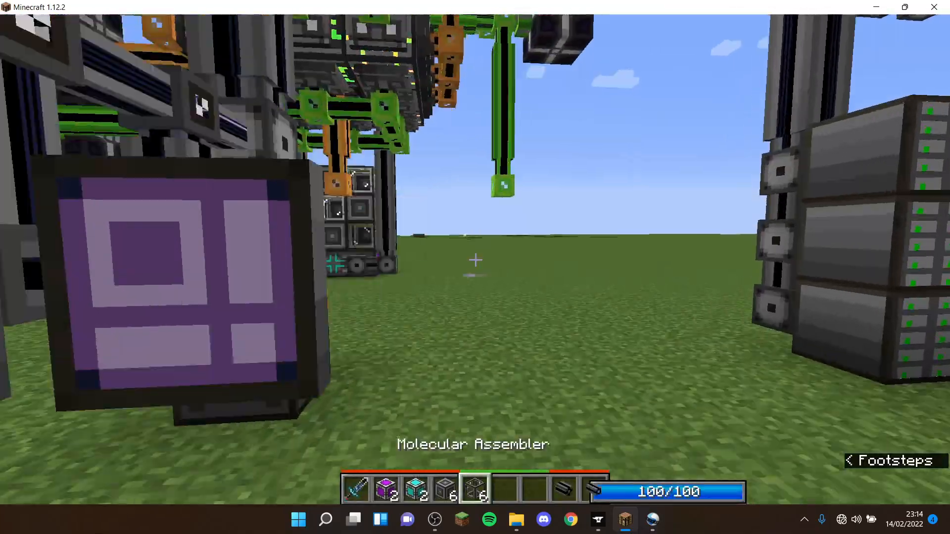